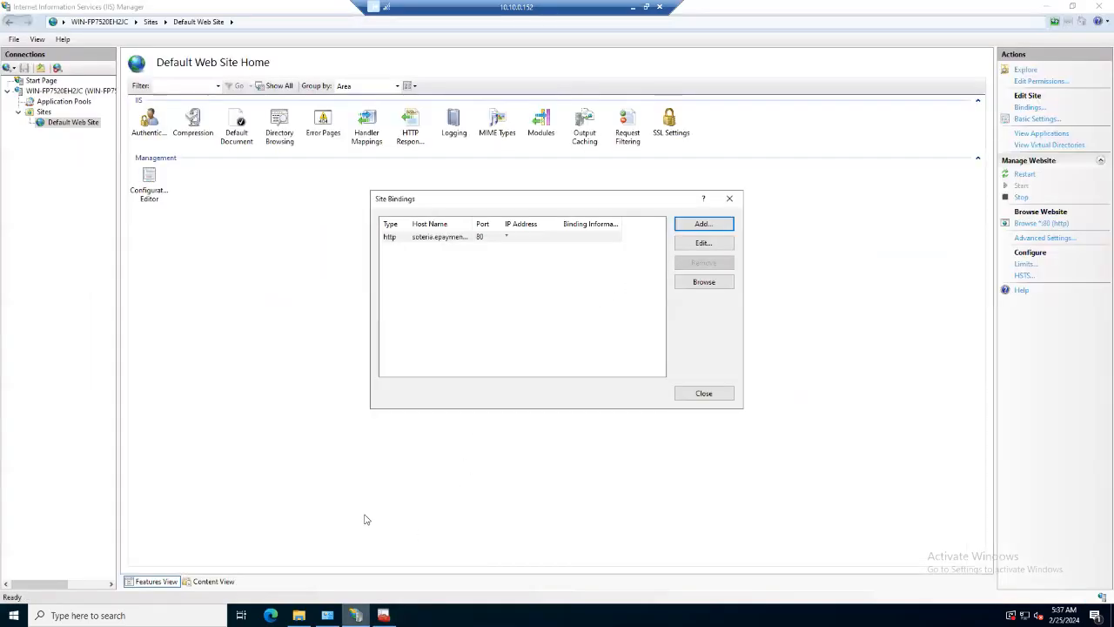
mouse_move(597, 303)
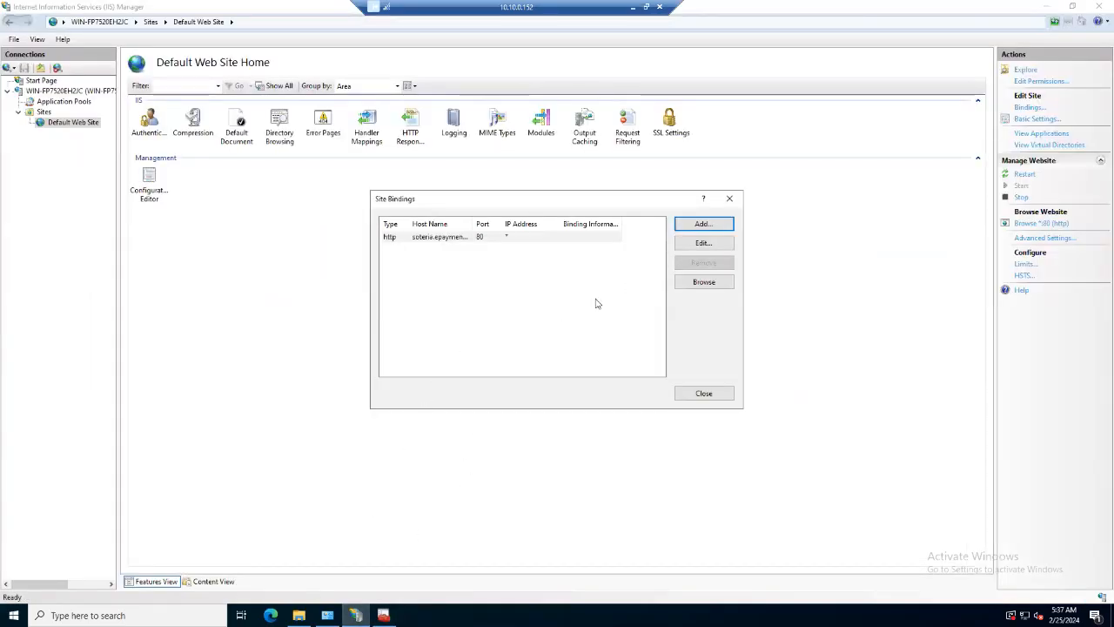
mouse_move(703, 223)
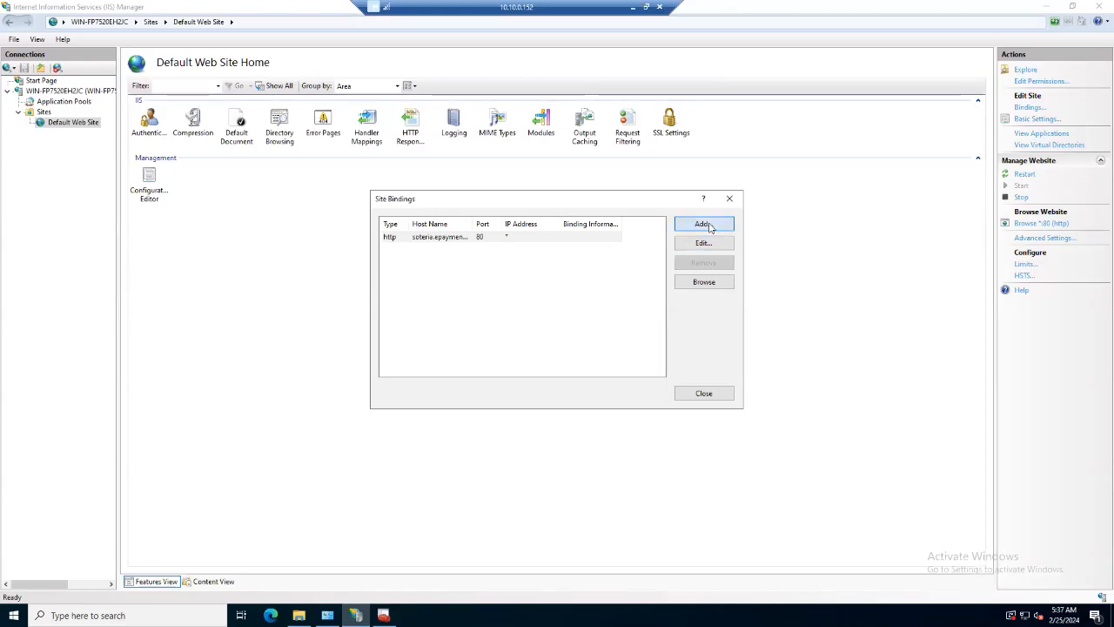
- Start adding a site binding, then cancel the Add Site Binding dialog without changes
left_click(703, 223)
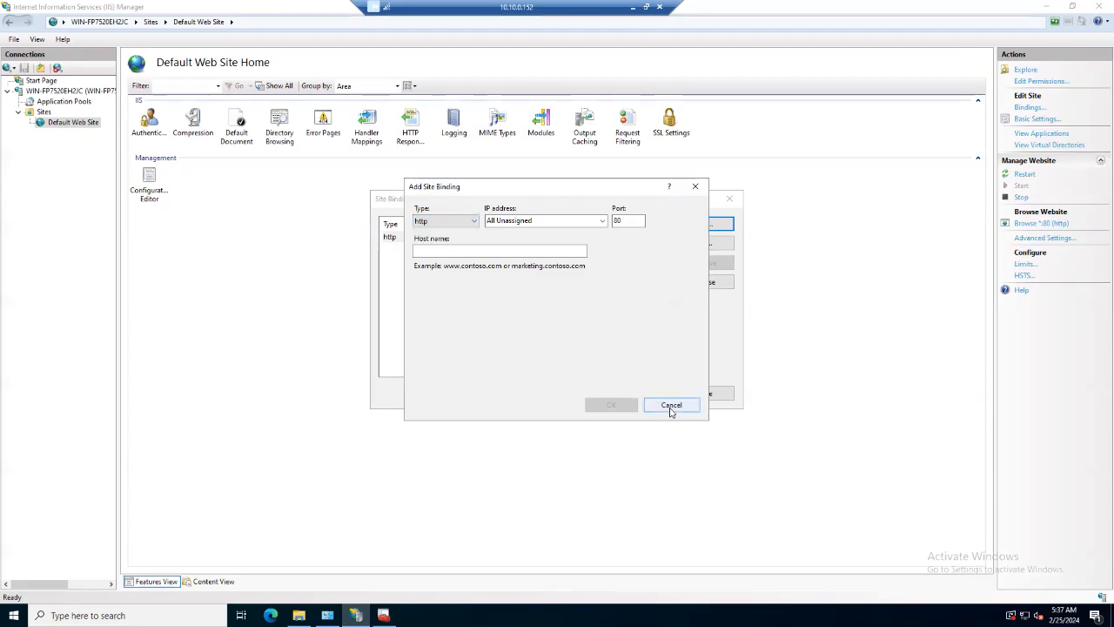
mouse_move(727, 402)
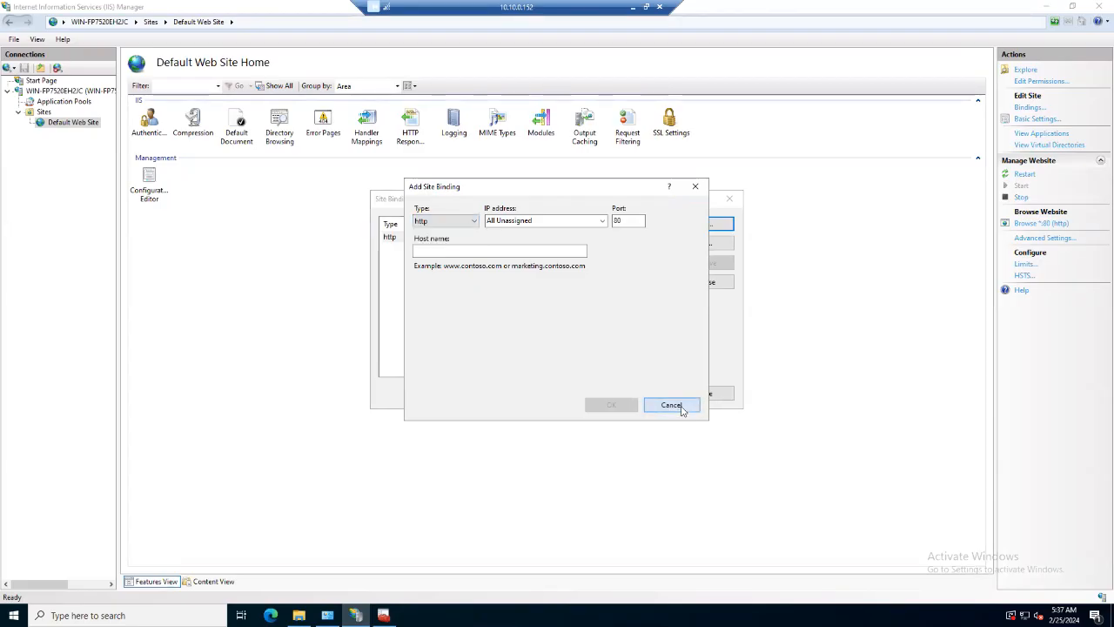
left_click(670, 404)
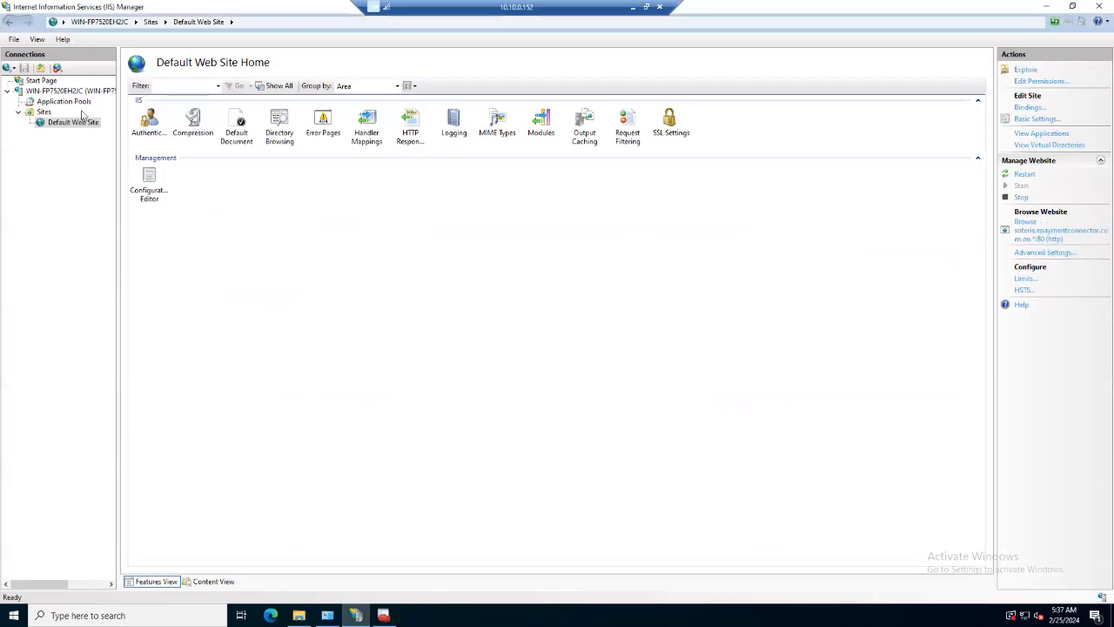
- Review the soteria.epaymentconnector.com certificate's details under the server's Server Certificates
left_click(64, 101)
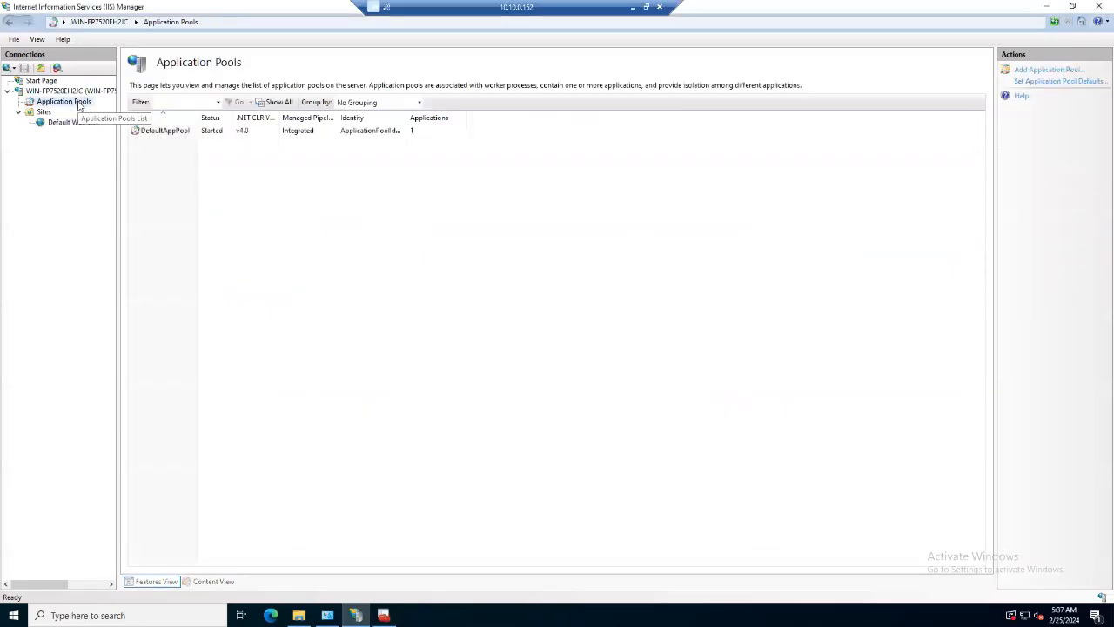
left_click(70, 90)
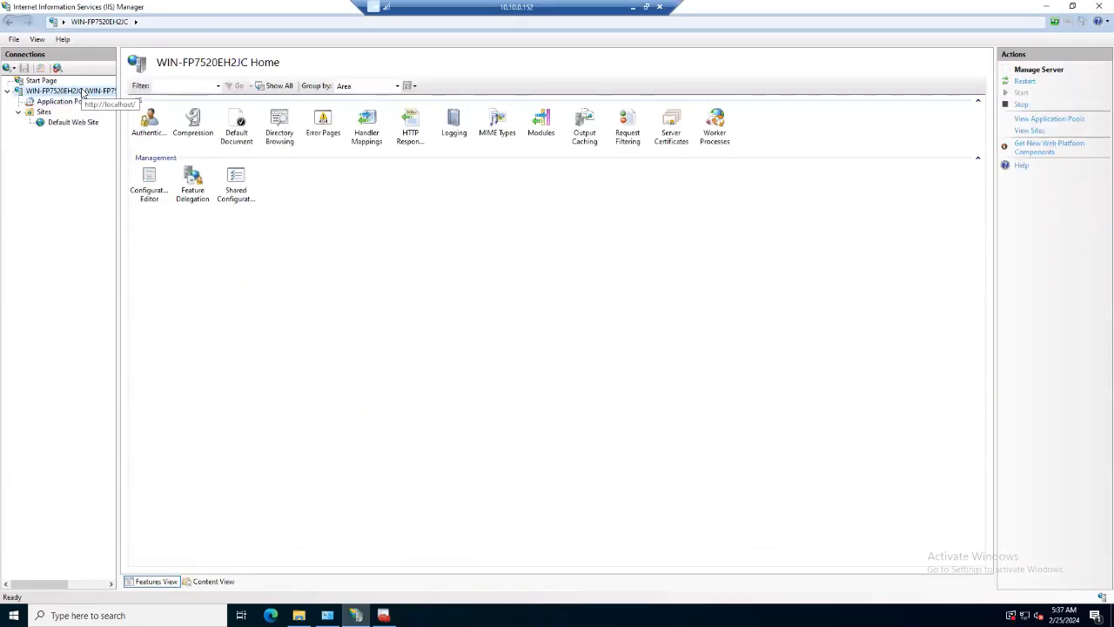
mouse_move(418, 273)
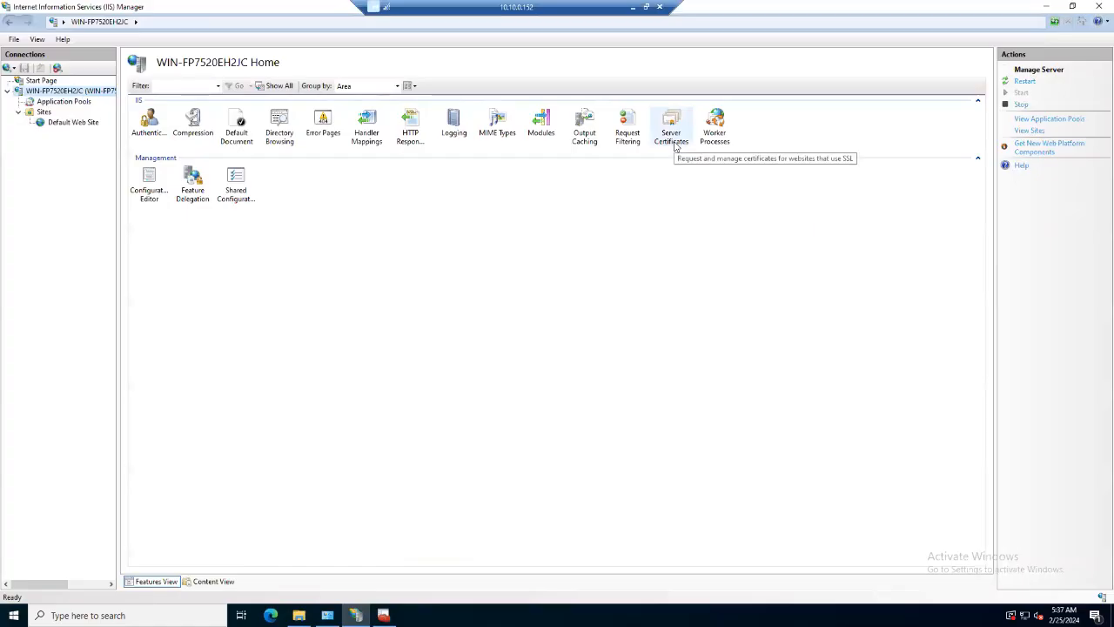
double_click(671, 122)
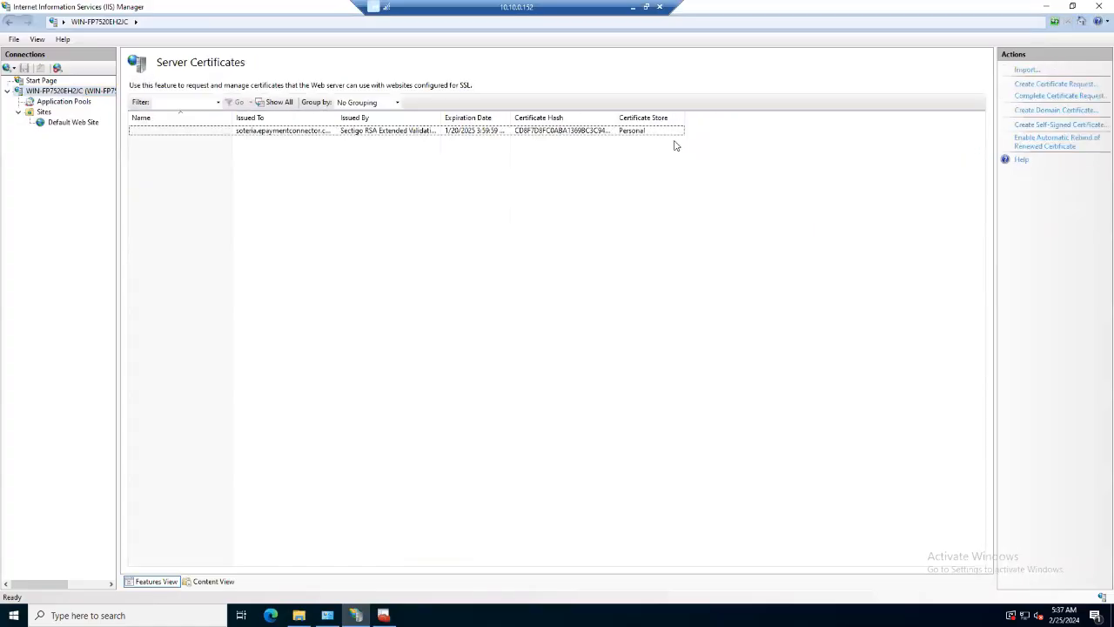
left_click(283, 130)
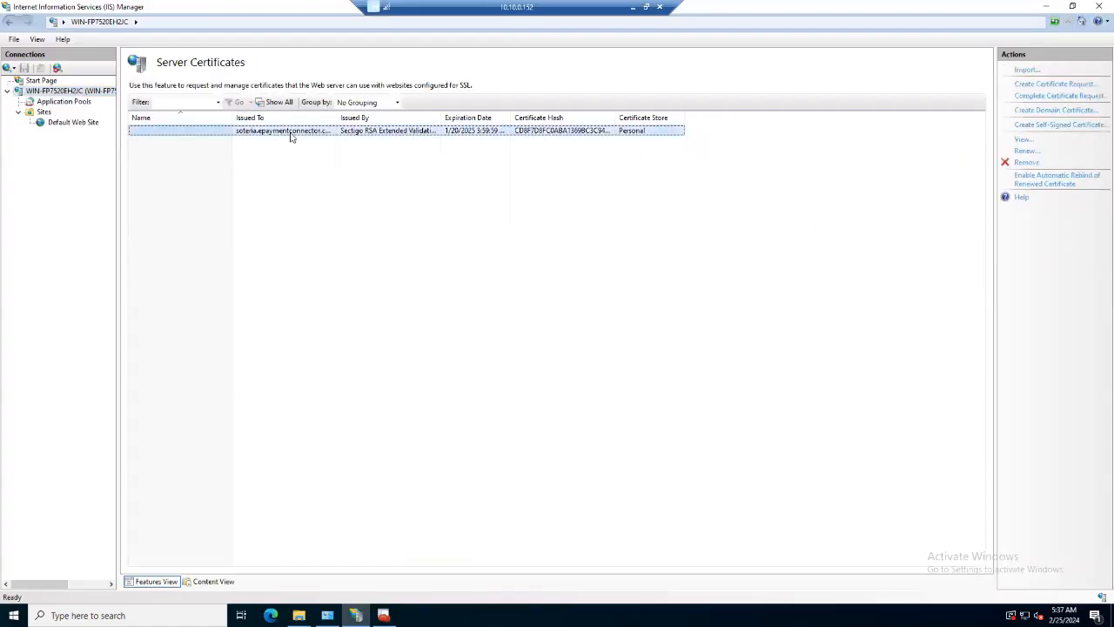
mouse_move(292, 136)
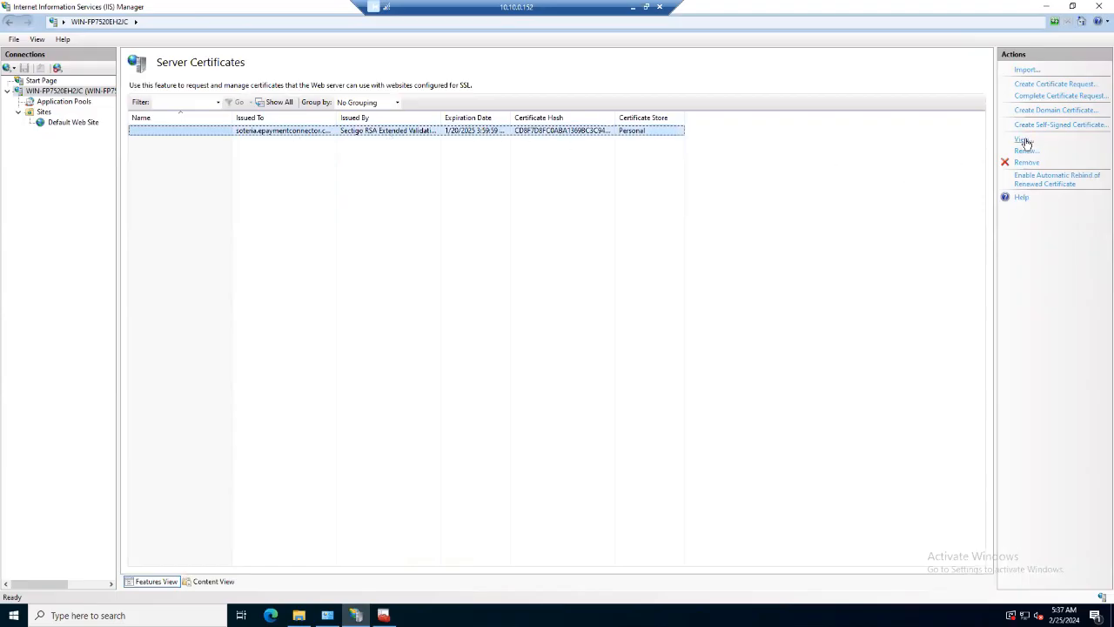
left_click(1023, 140)
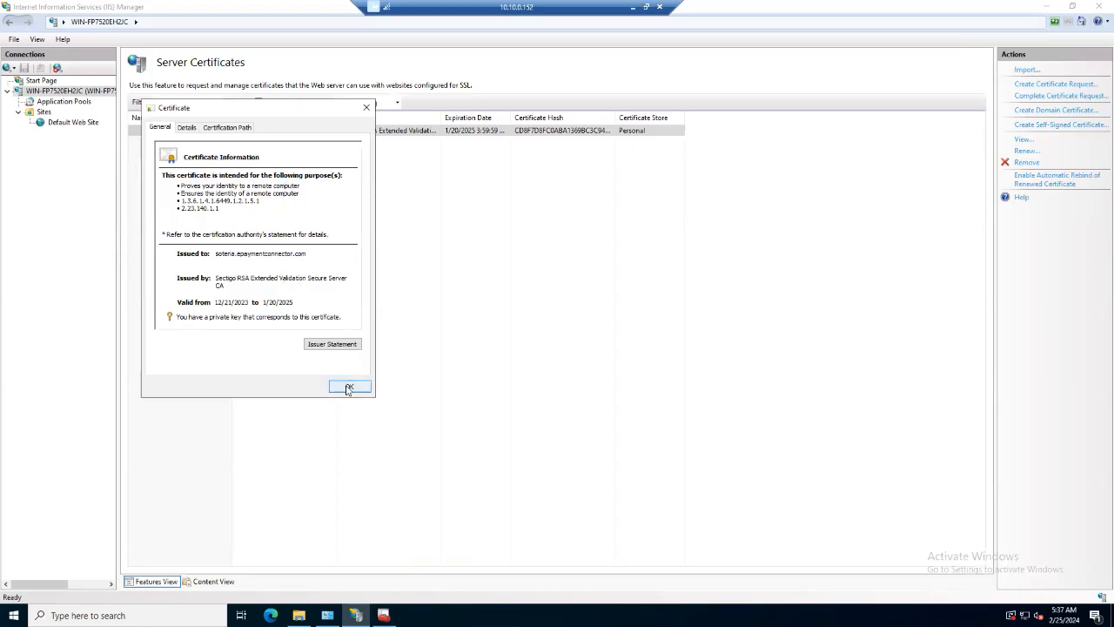
left_click(349, 387)
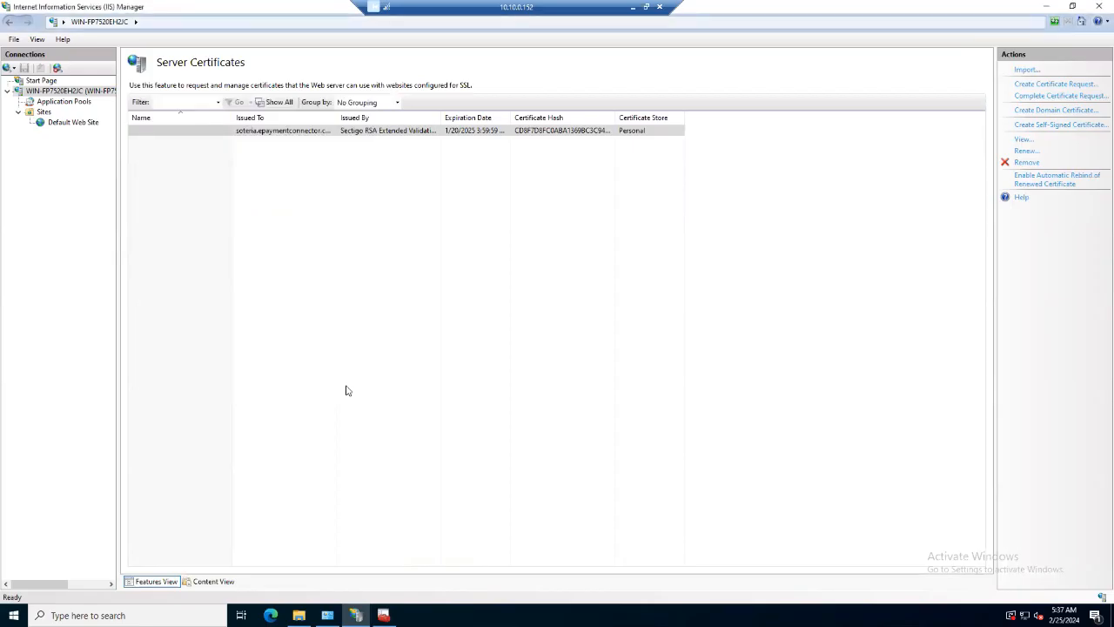
mouse_move(93, 123)
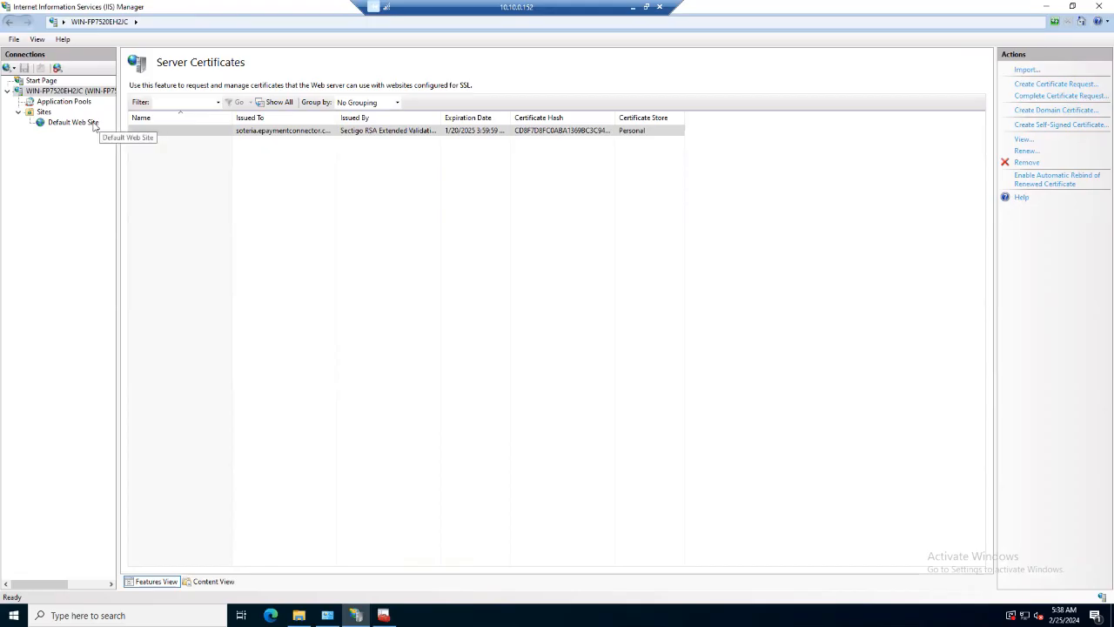
- Open Default Web Site's bindings, try an https binding type, then cancel back
left_click(73, 121)
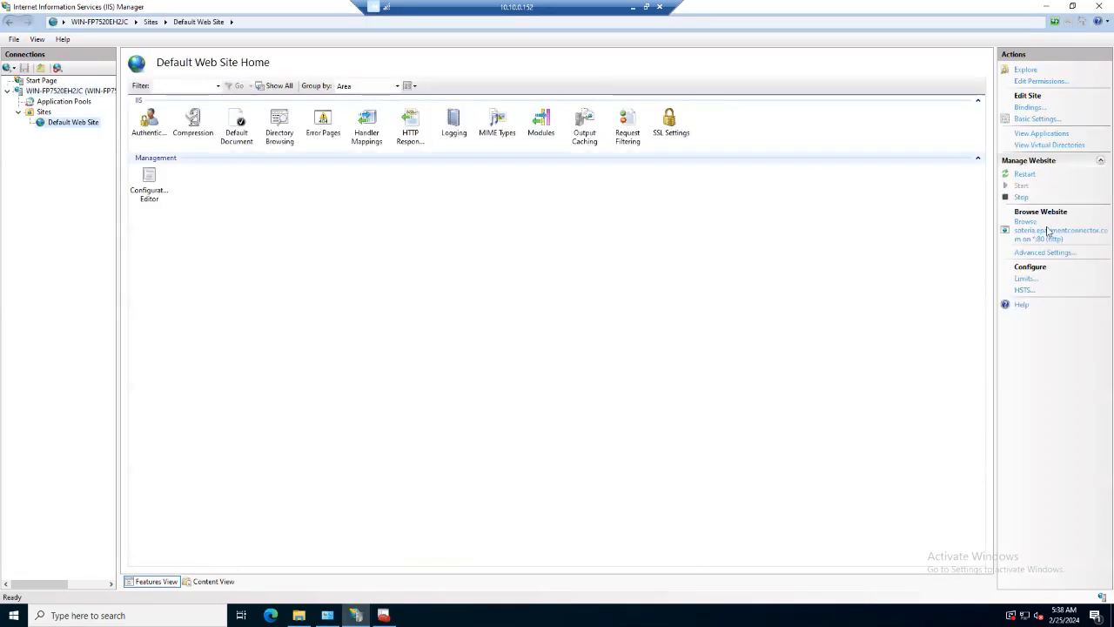
left_click(1029, 107)
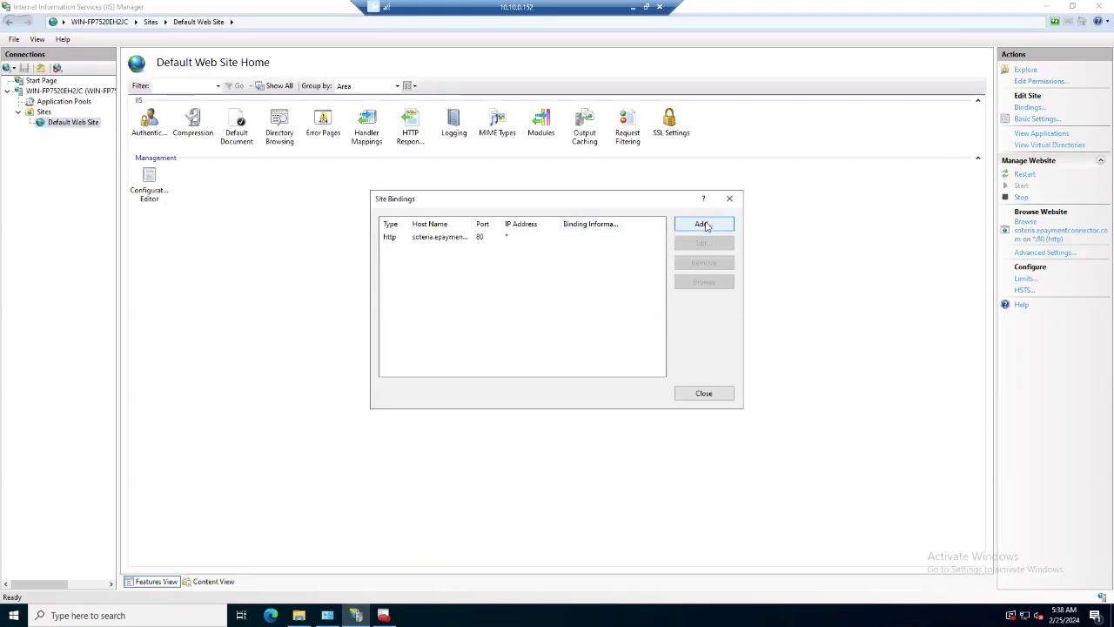
left_click(703, 224)
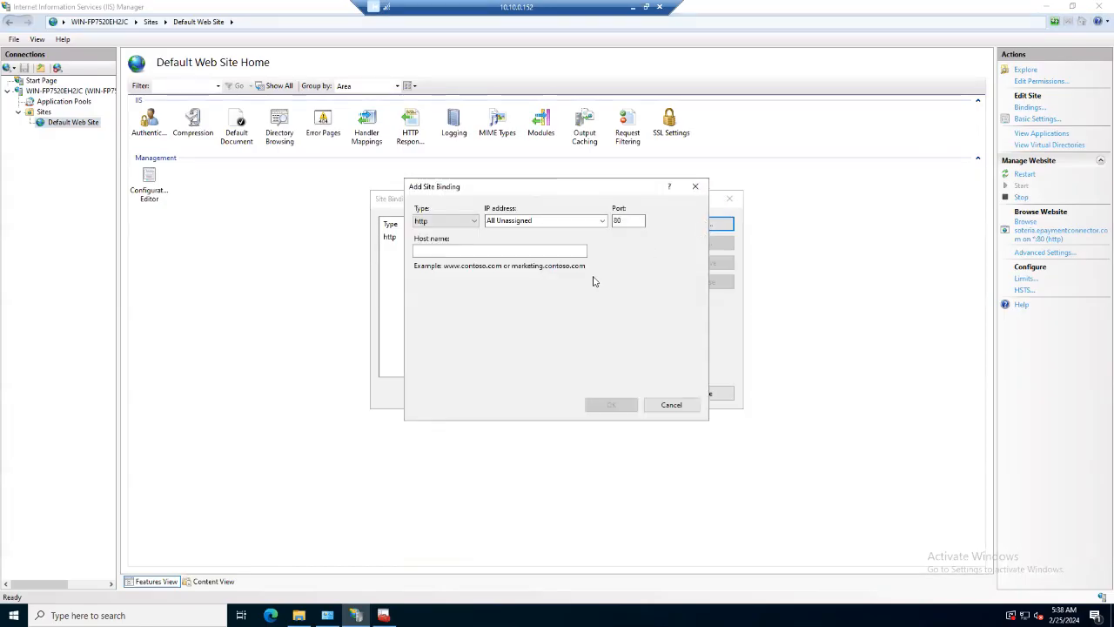
left_click(473, 220)
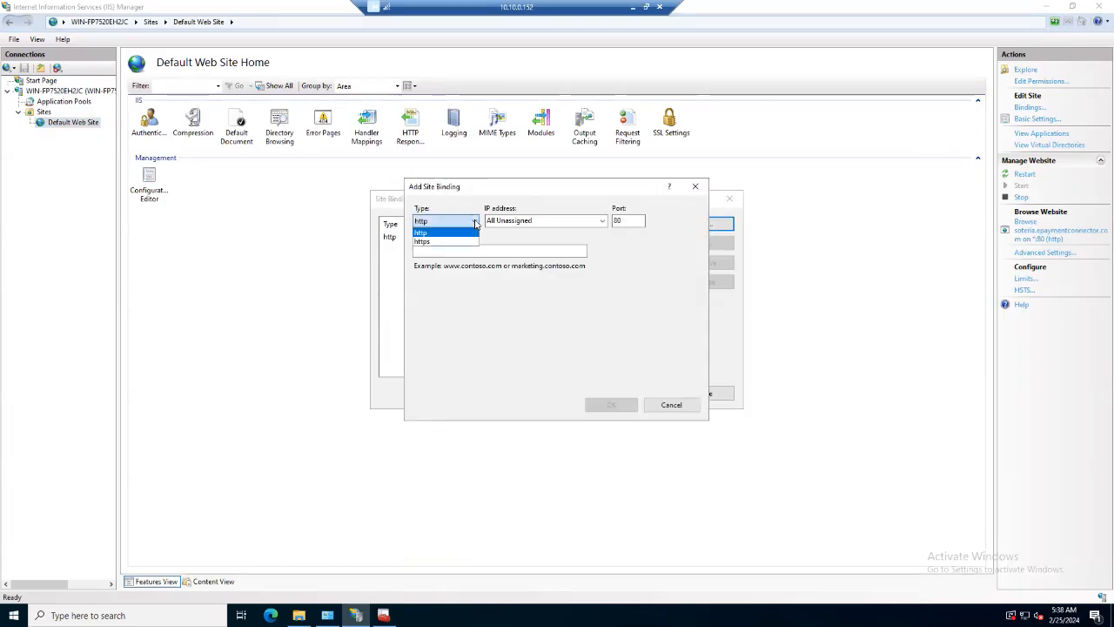
left_click(421, 241)
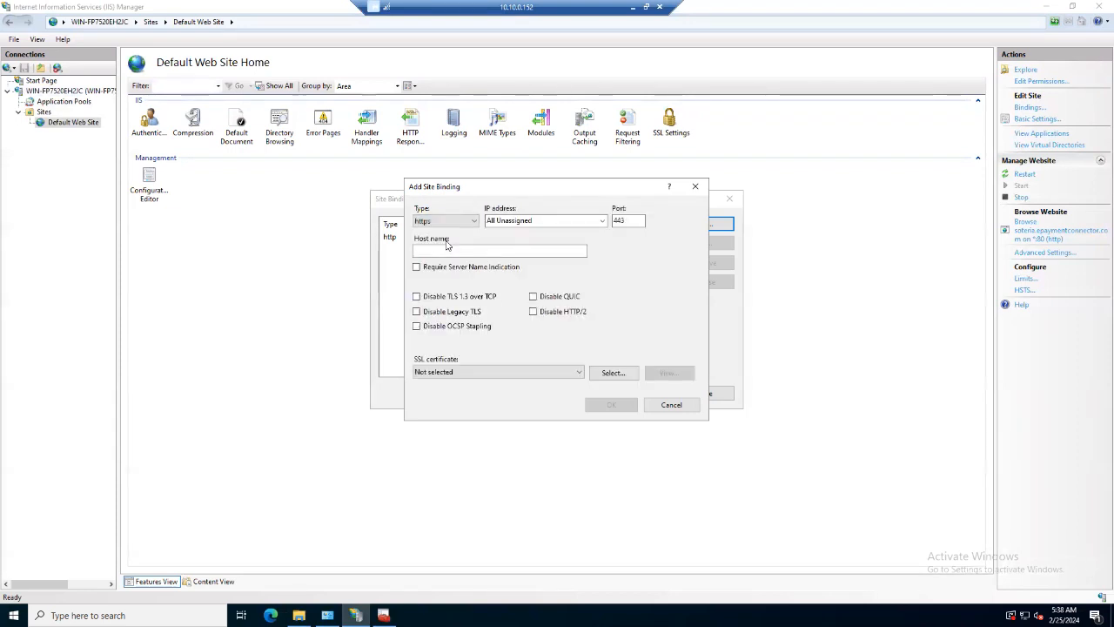
left_click(500, 250)
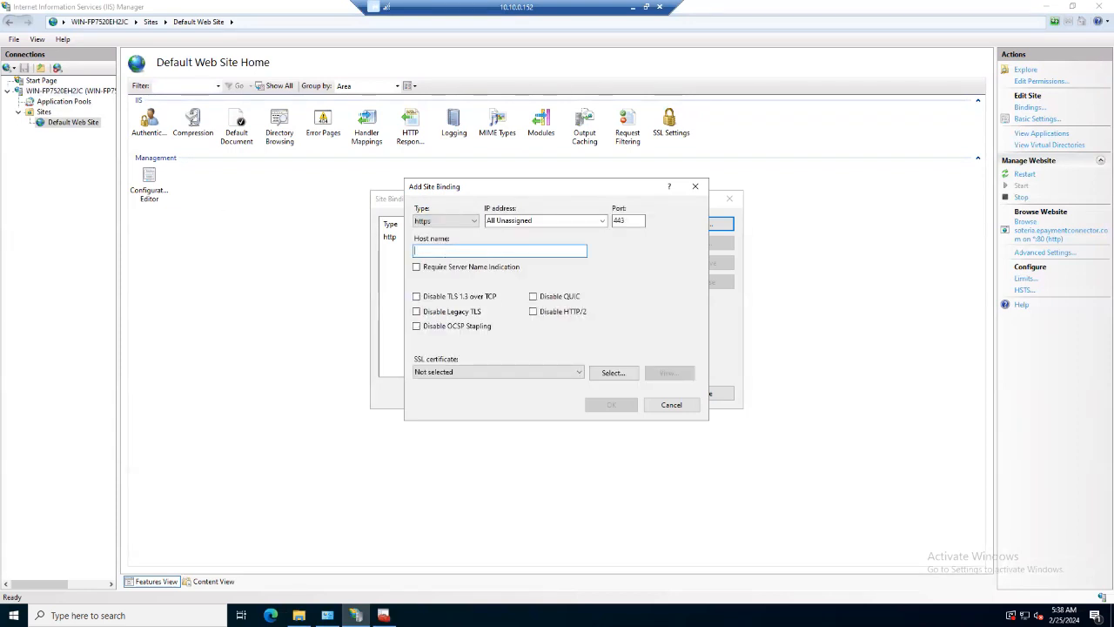
mouse_move(370, 318)
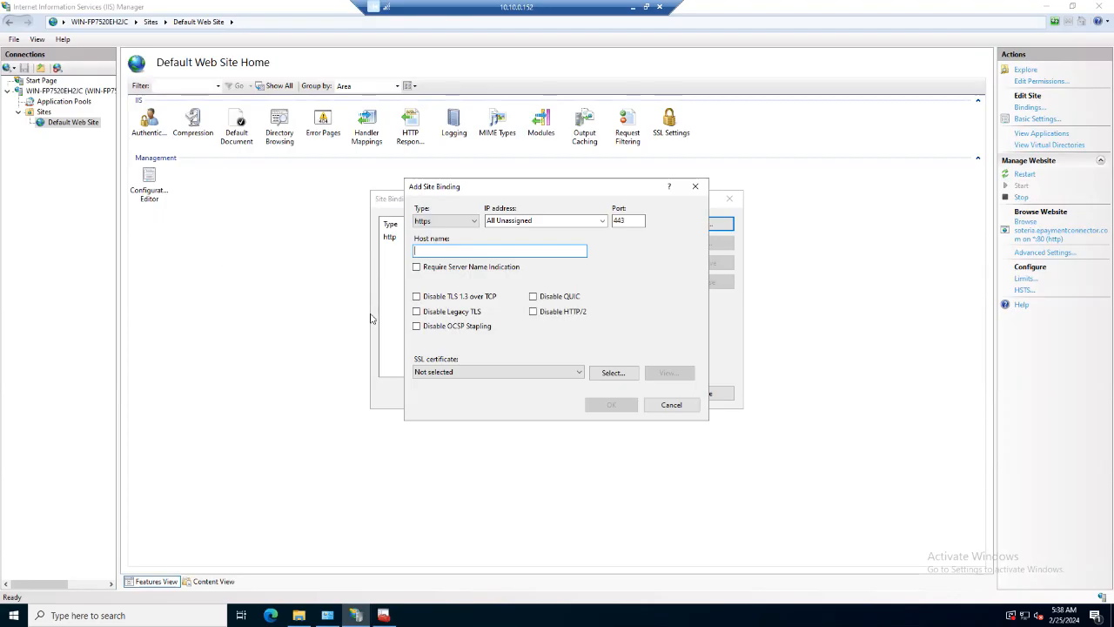
left_click(671, 404)
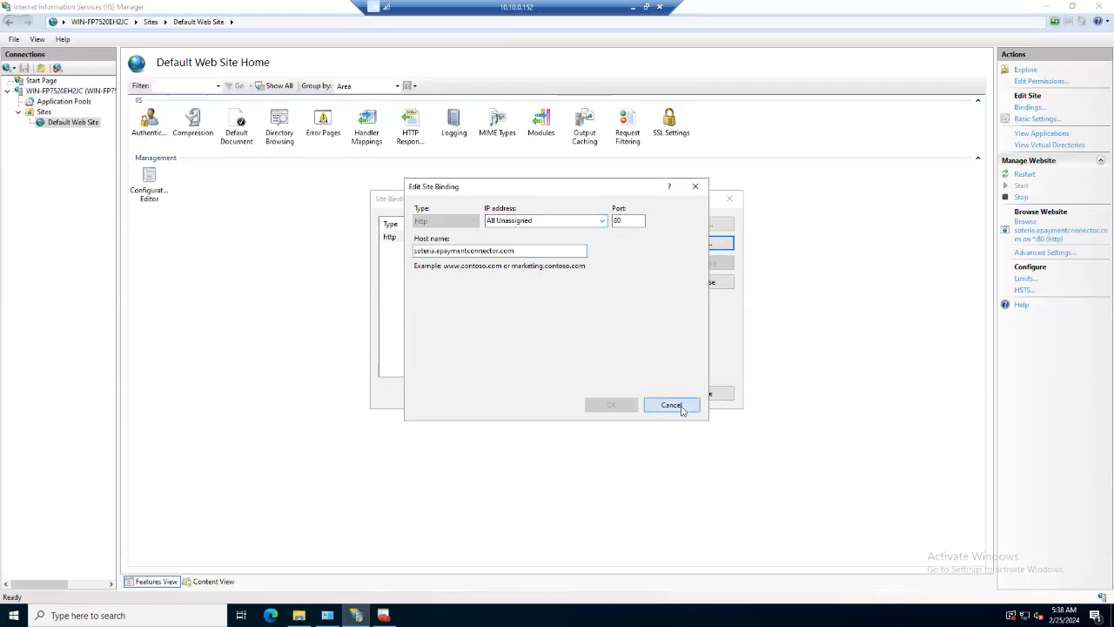
- Begin a new binding with type https on port 443 for soteria.epaymentconnector.com
left_click(670, 404)
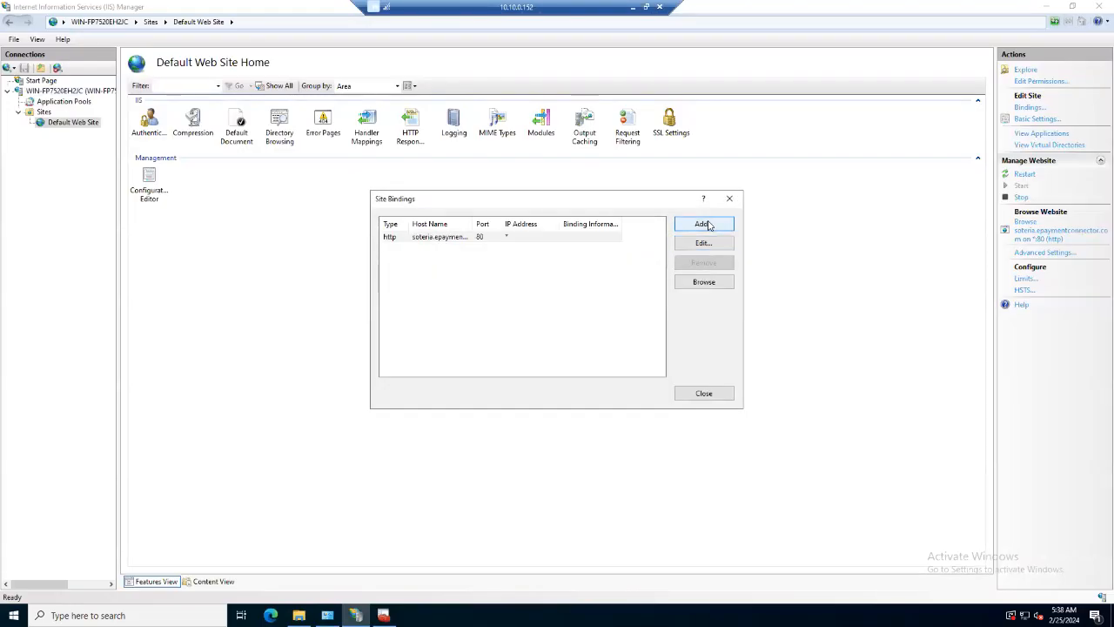
left_click(703, 223)
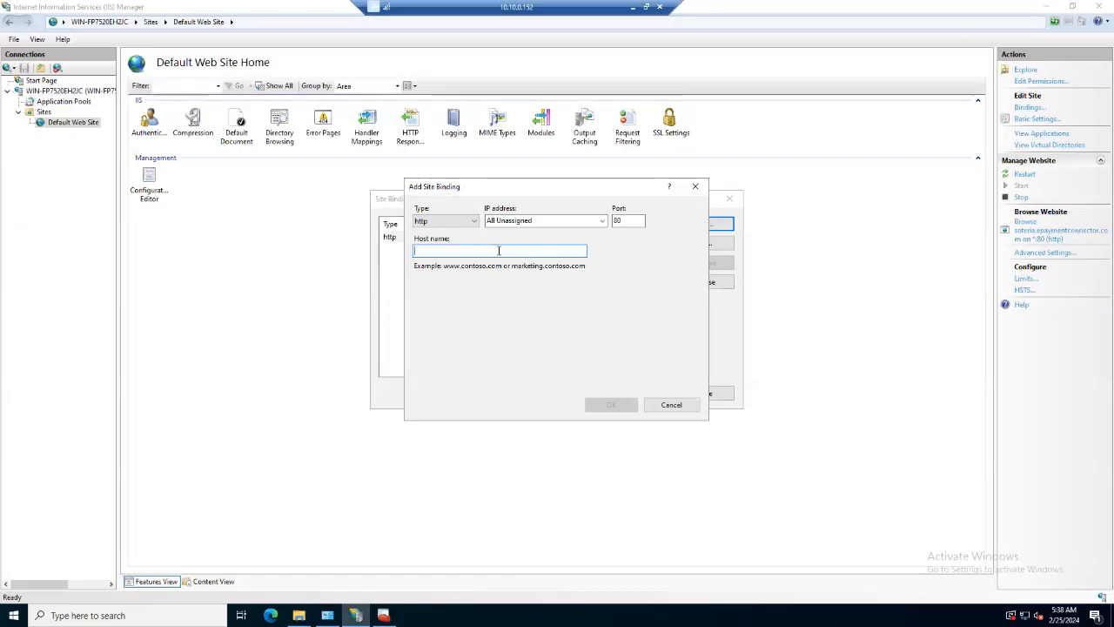
left_click(472, 220)
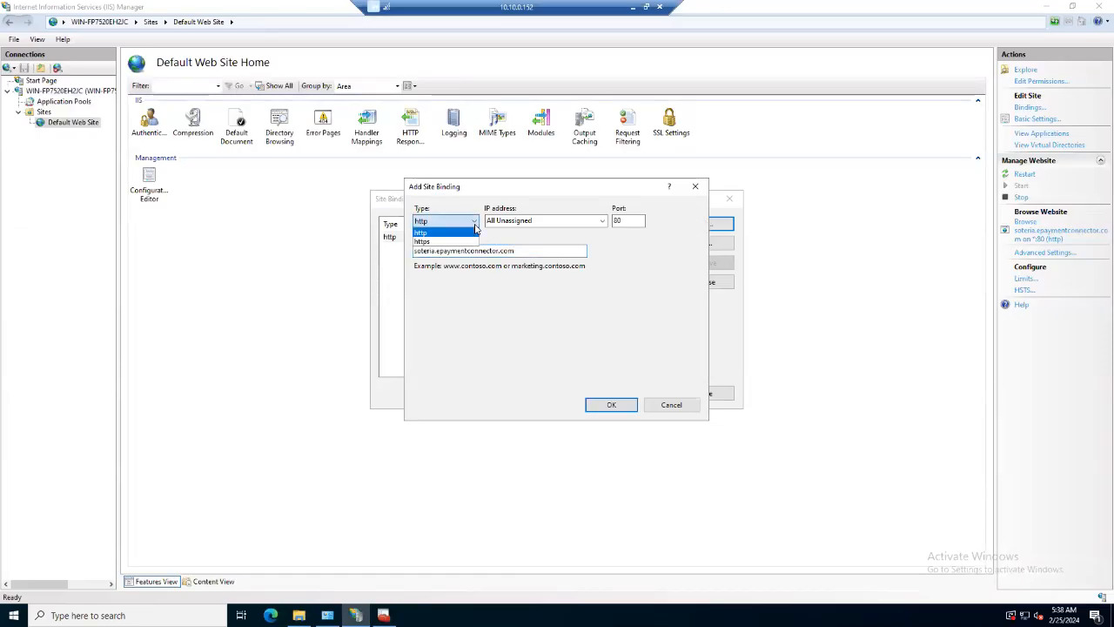
left_click(421, 241)
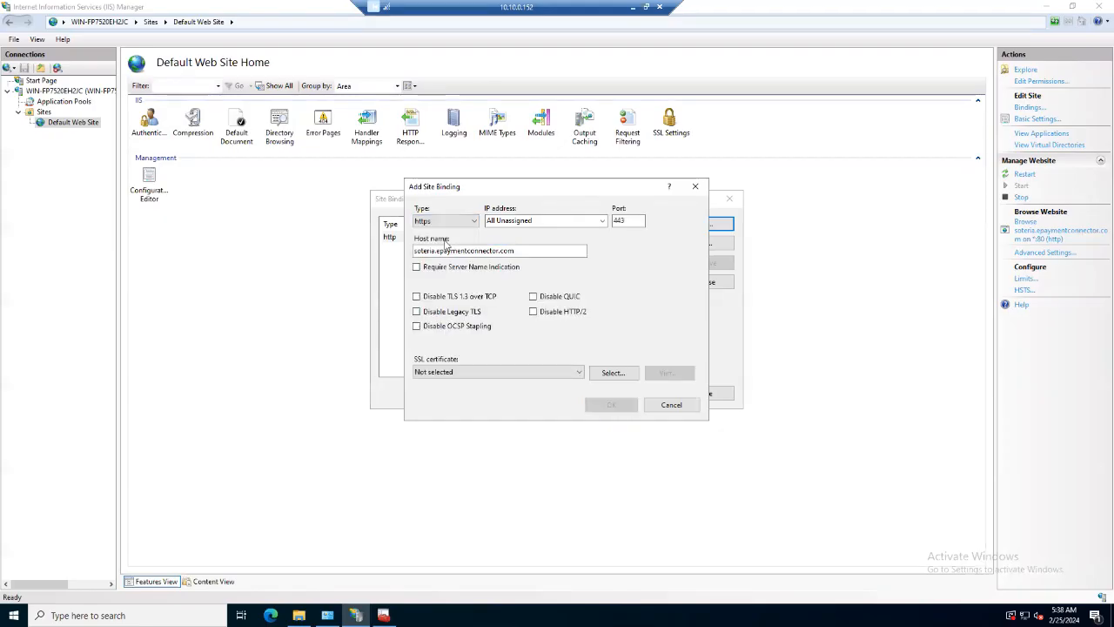
mouse_move(621, 231)
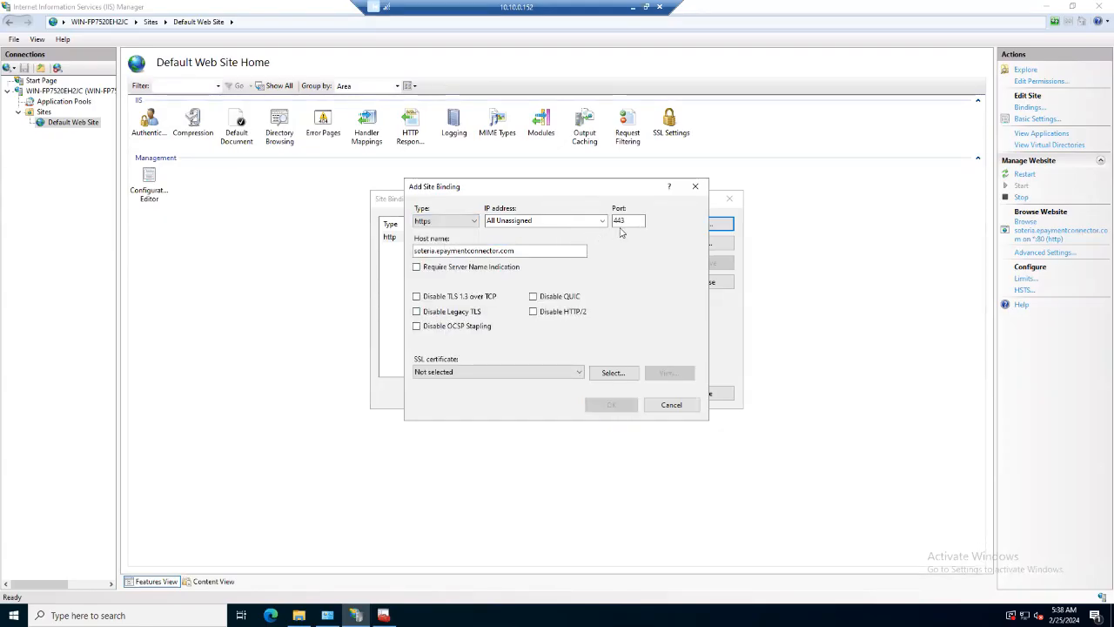
left_click(628, 220)
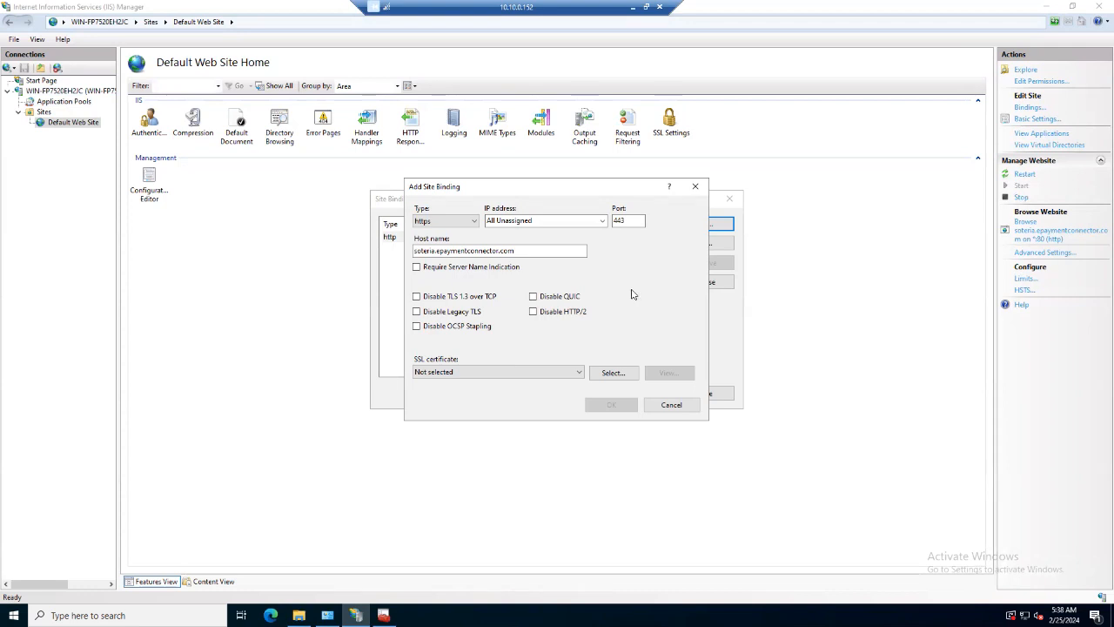
mouse_move(517, 329)
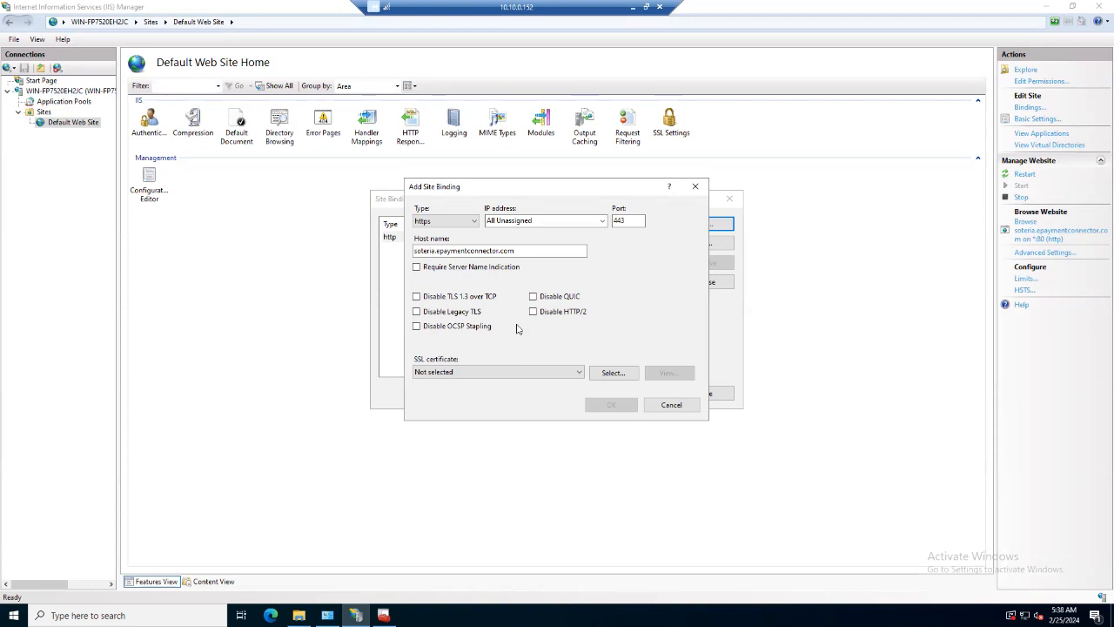
mouse_move(426, 366)
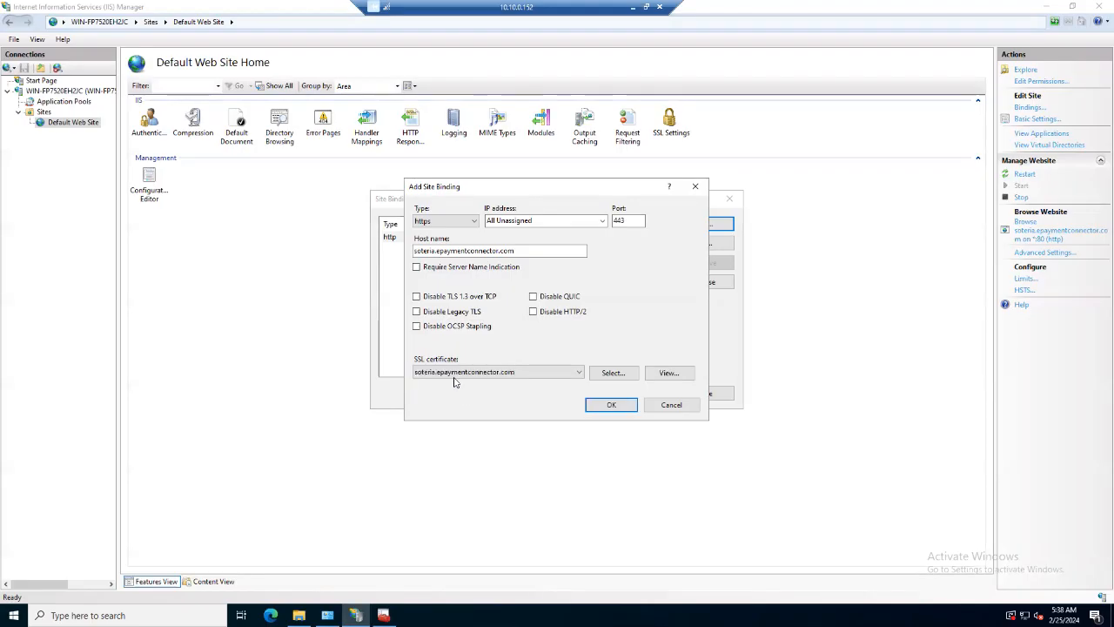
mouse_move(668, 372)
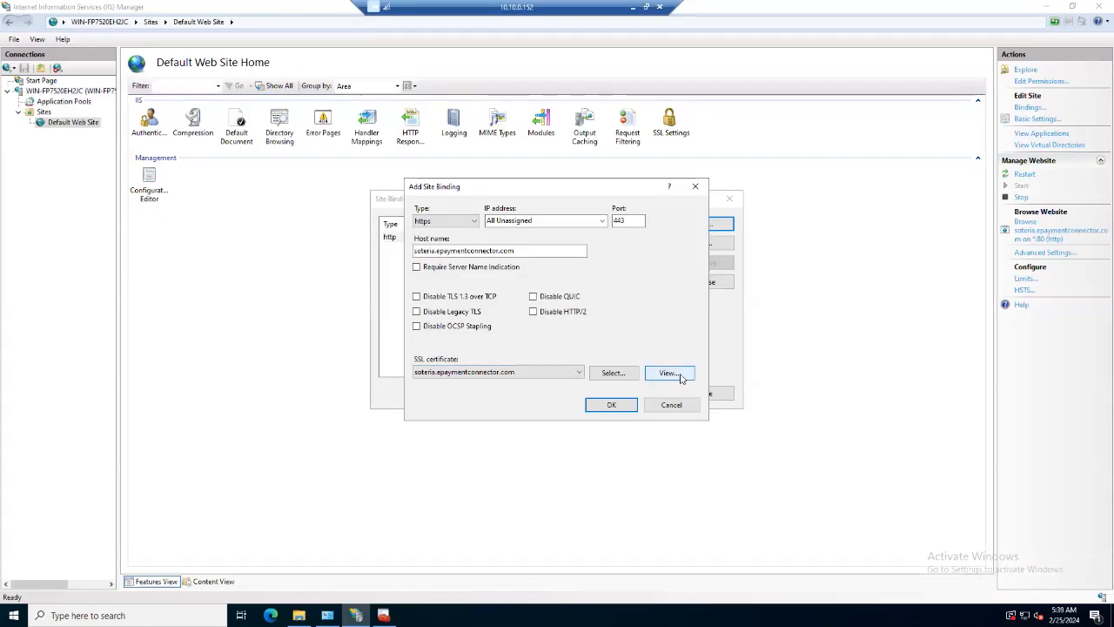
left_click(668, 372)
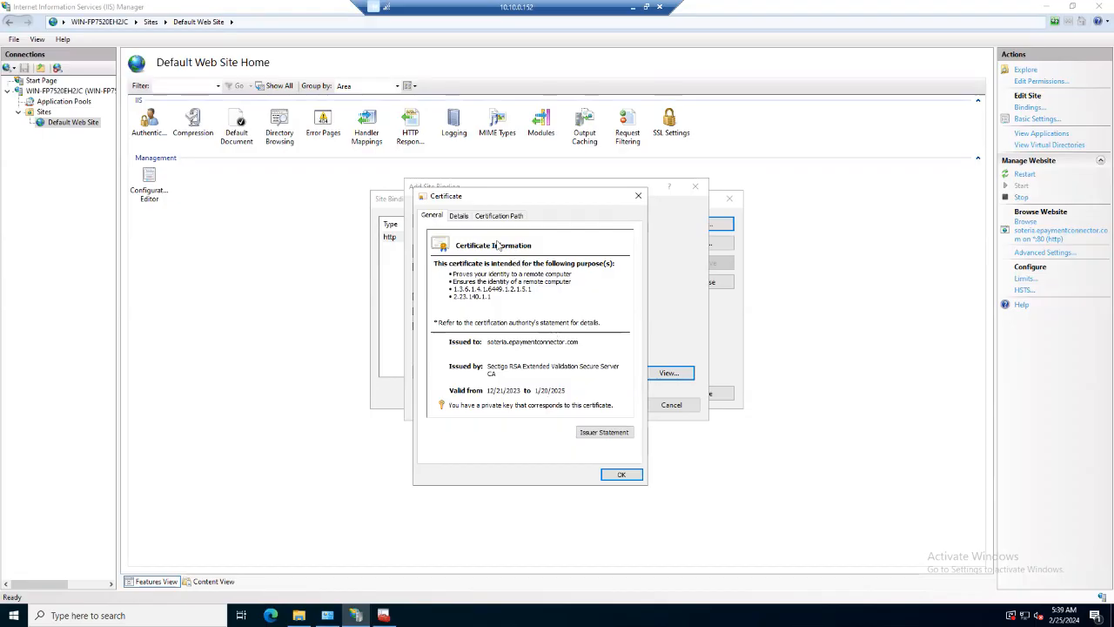
left_click(459, 215)
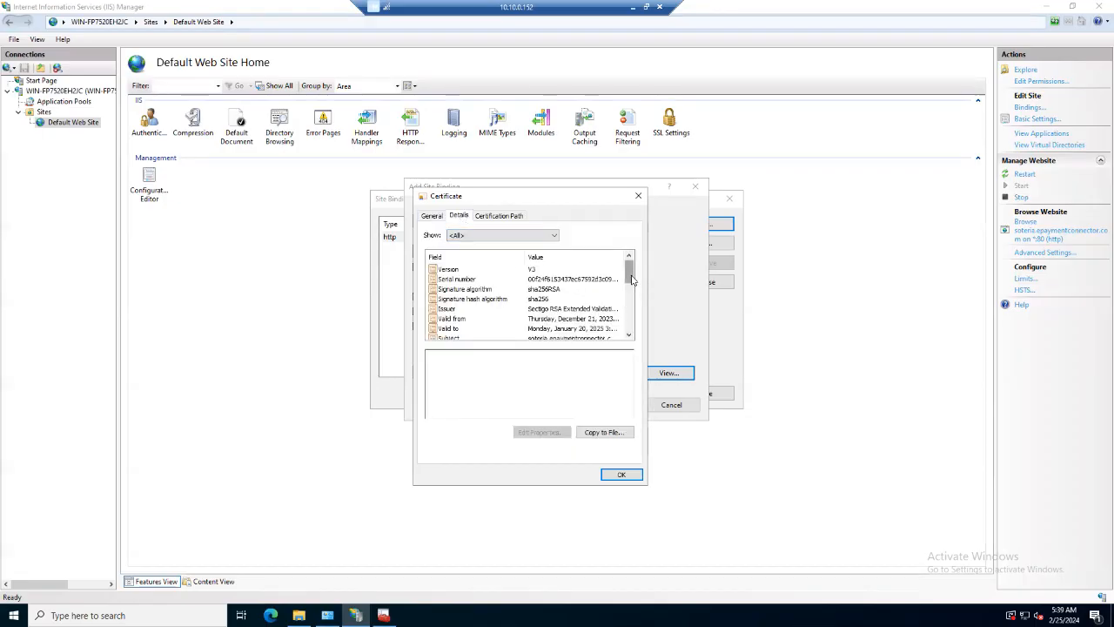
scroll("down", 3)
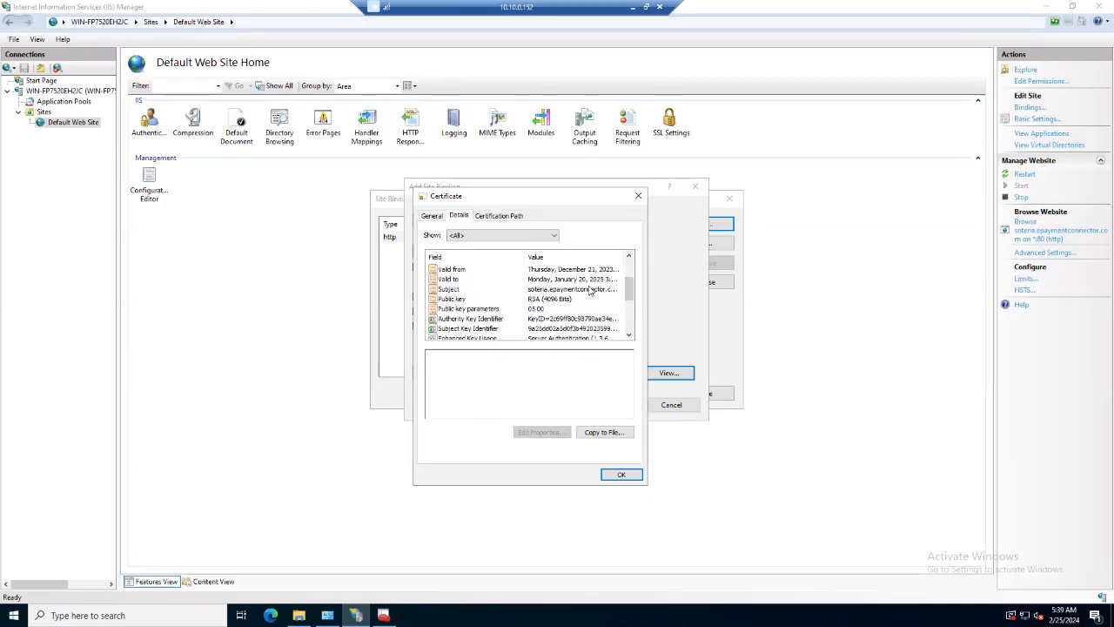
left_click(448, 288)
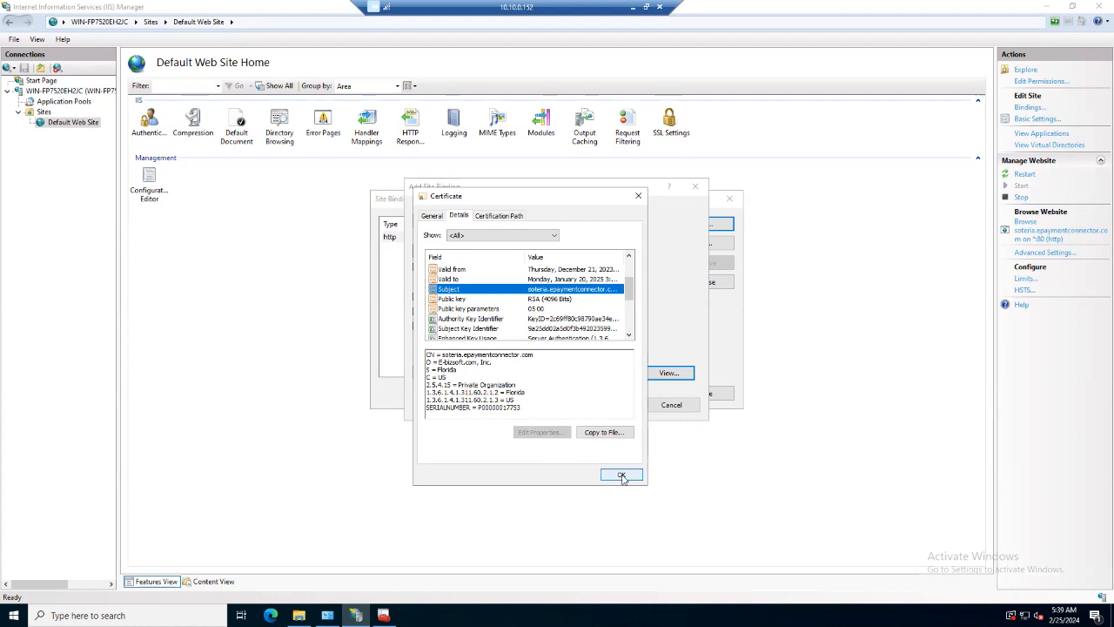
left_click(621, 474)
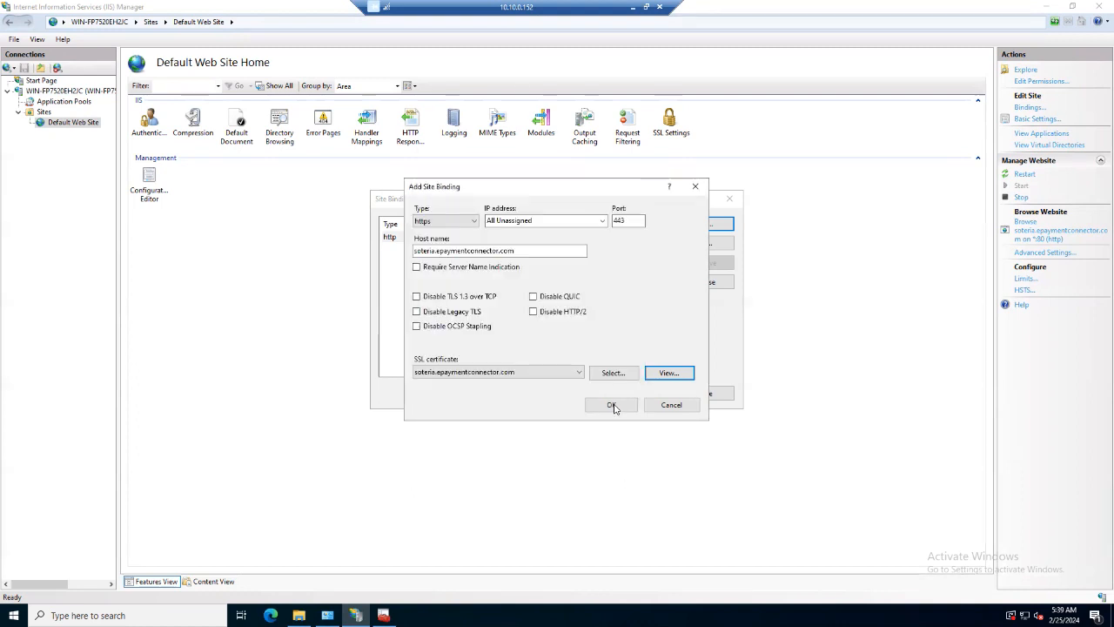
- Save the https port 443 binding, close Site Bindings, and restart Default Web Site
left_click(611, 404)
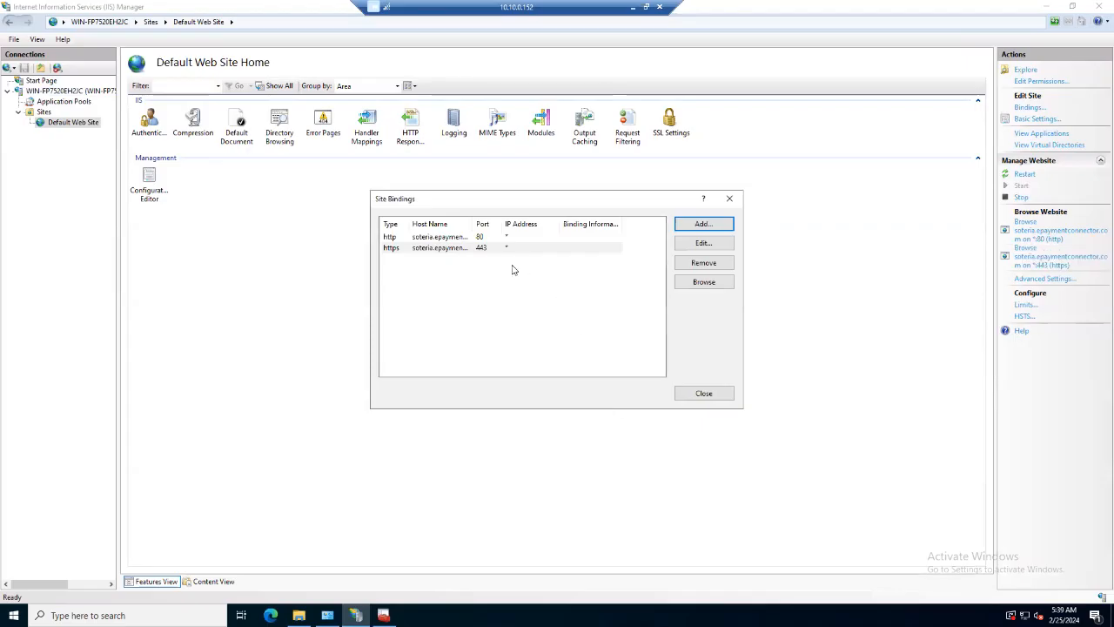
mouse_move(445, 250)
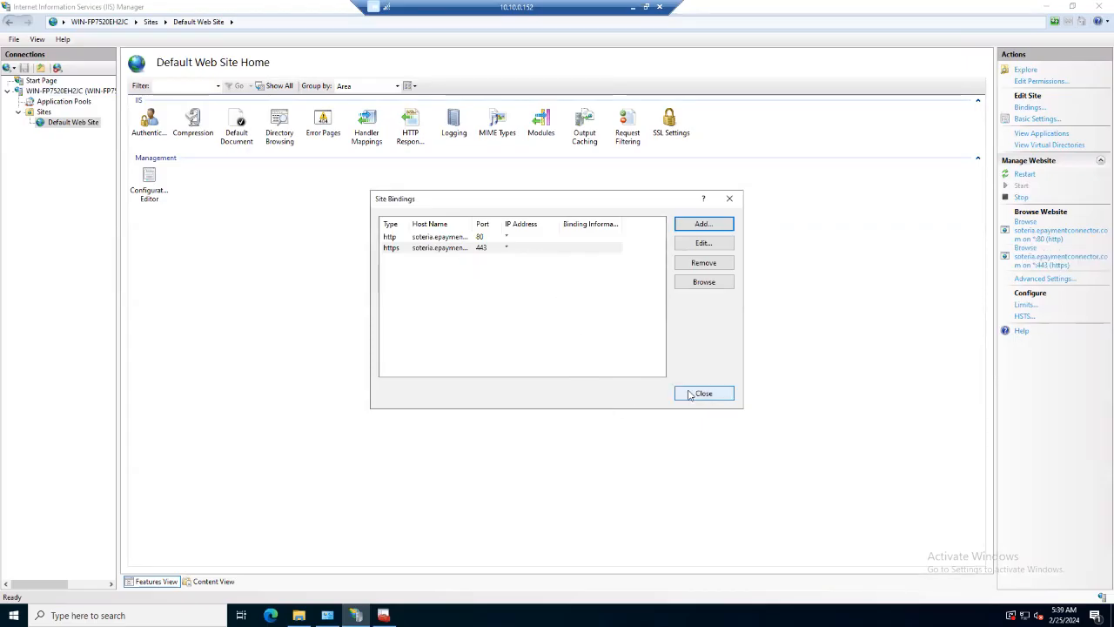
left_click(703, 392)
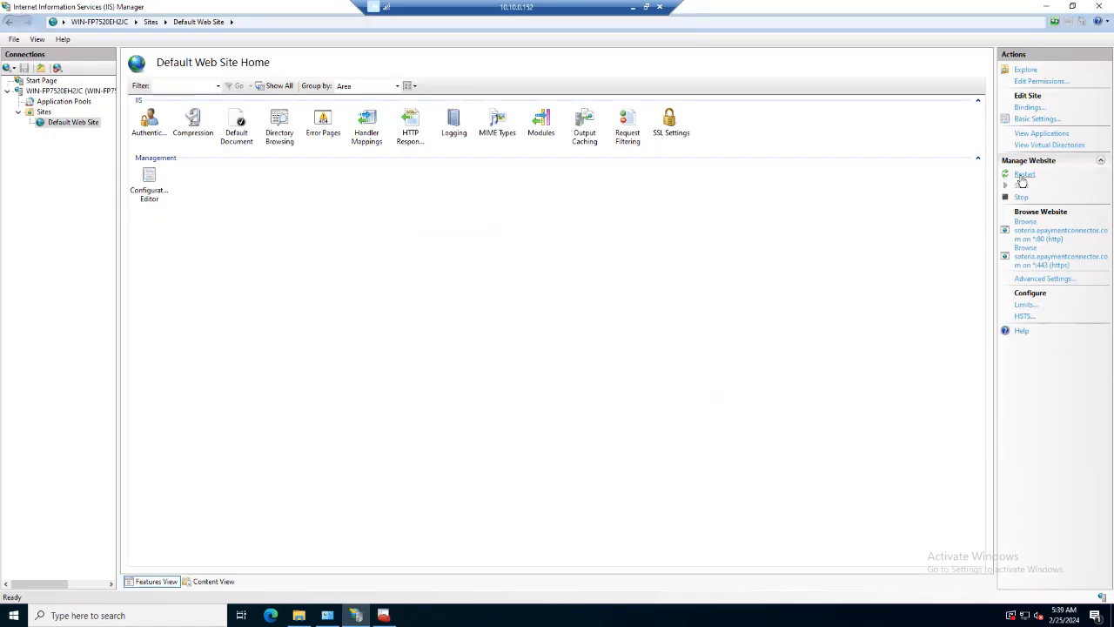
left_click(1025, 173)
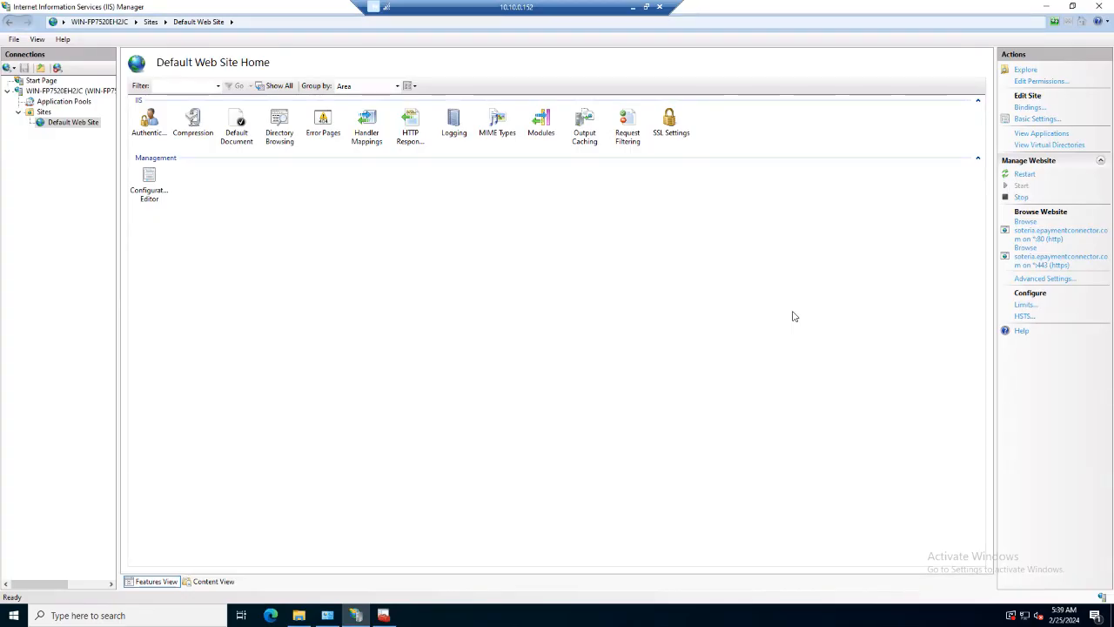
mouse_move(1059, 265)
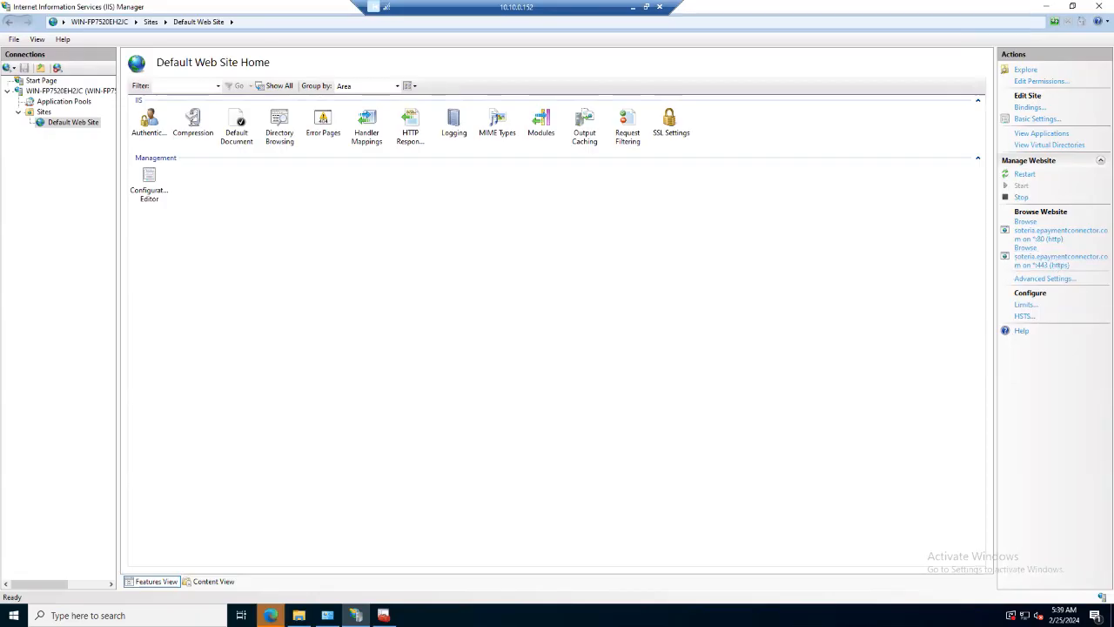
left_click(1025, 247)
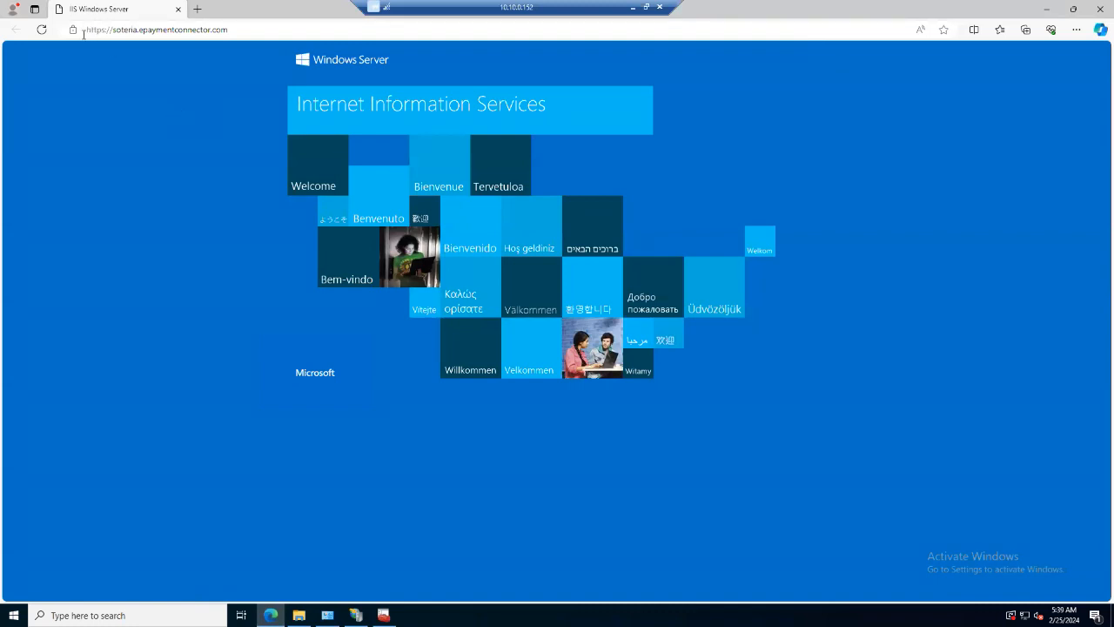
mouse_move(74, 29)
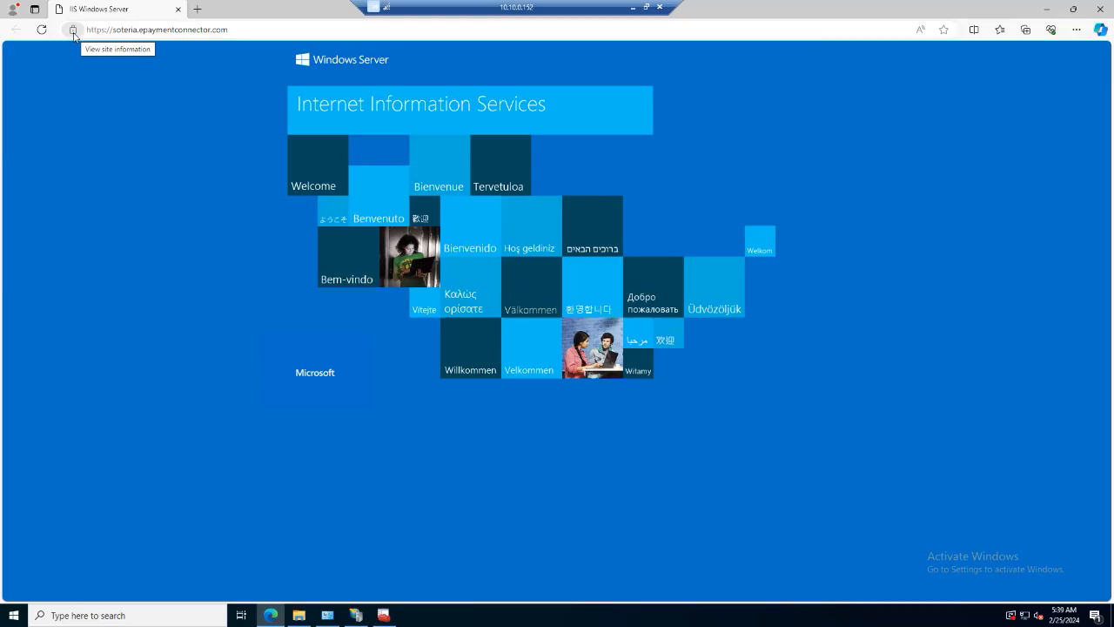
- Confirm via Edge's lock icon that soteria.epaymentconnector.com's connection is secure, then close
left_click(73, 30)
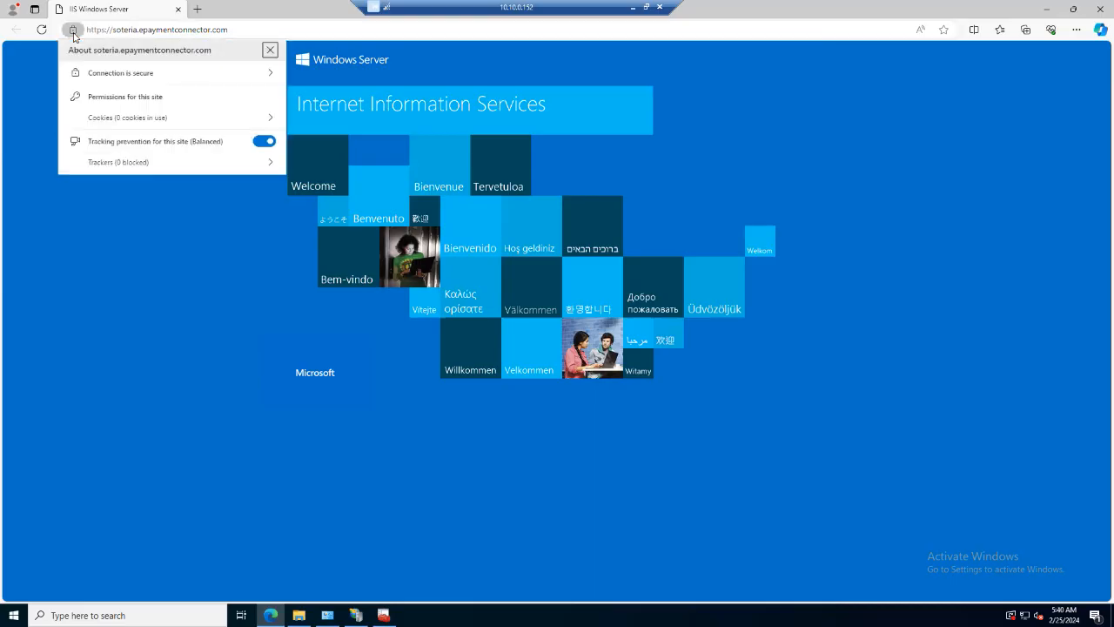
mouse_move(120, 73)
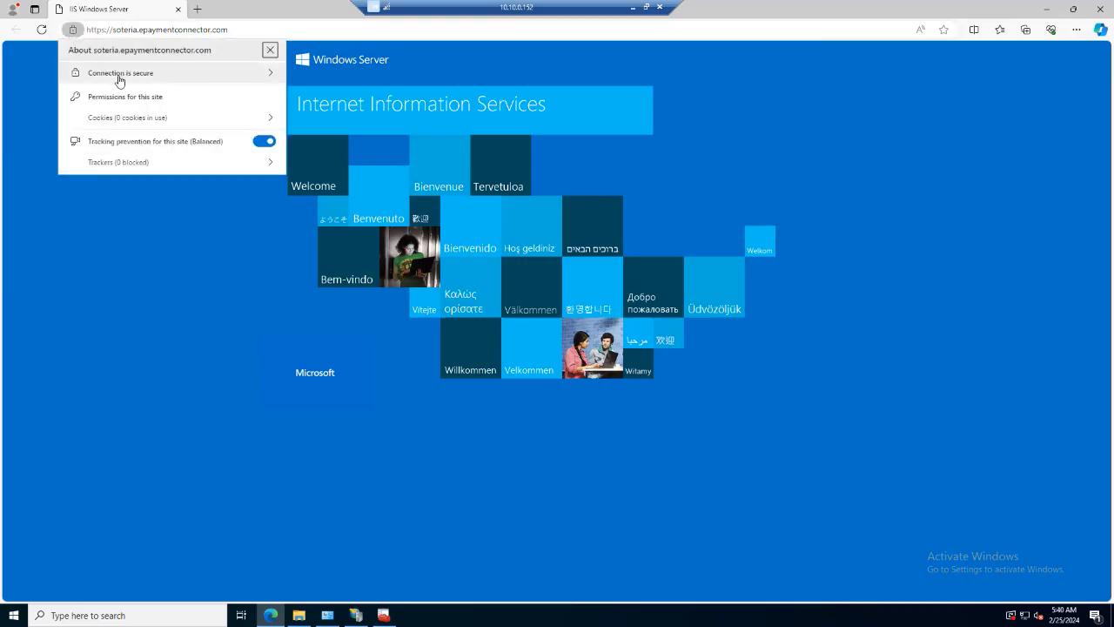
mouse_move(263, 77)
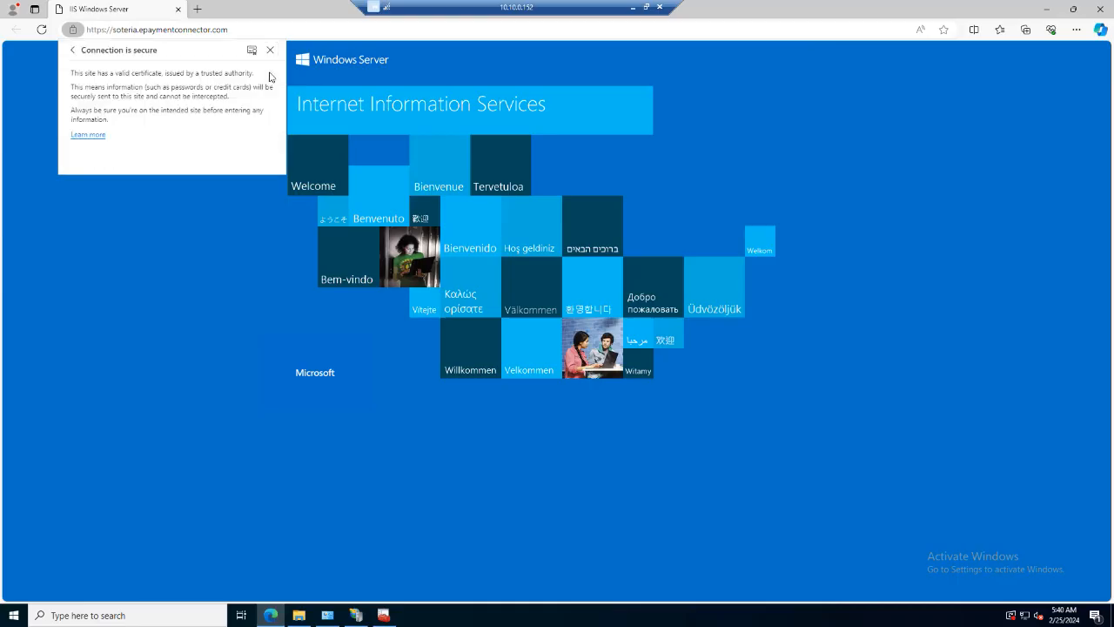
left_click(255, 55)
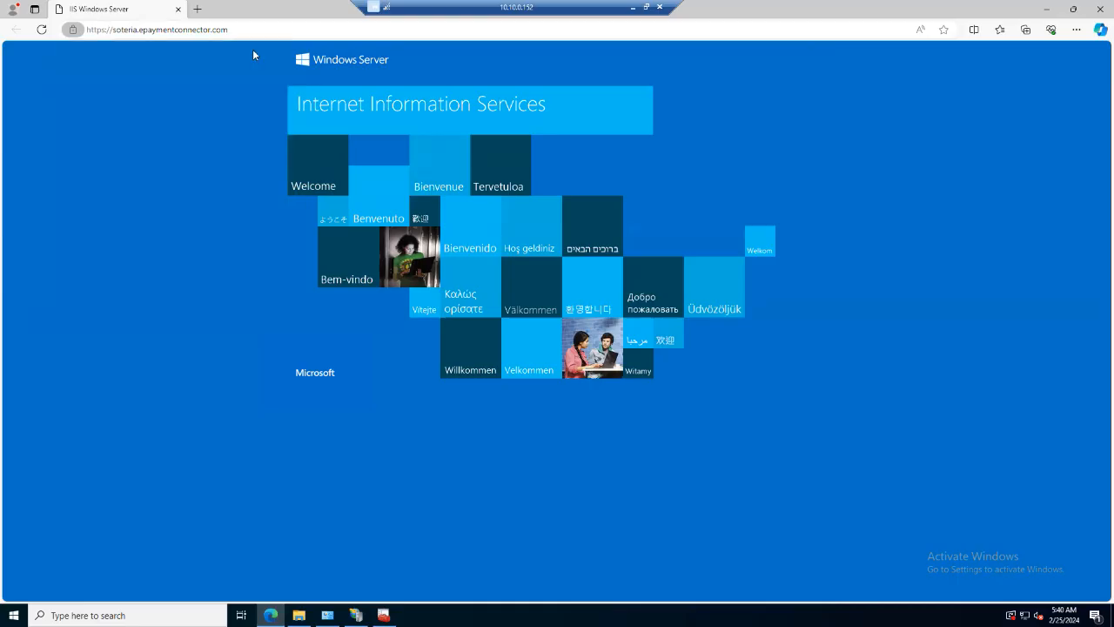